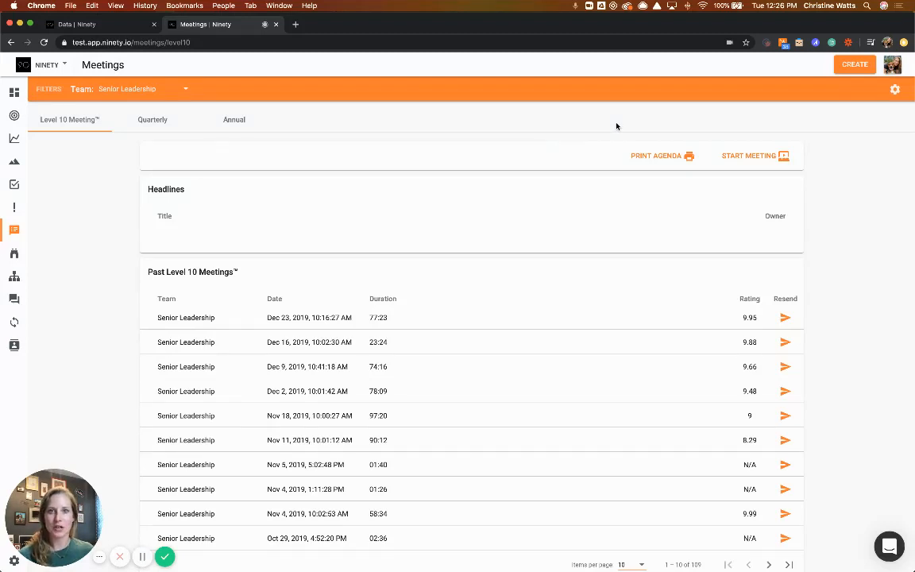
{"action": "mouse_move", "coordinate": [895, 89]}
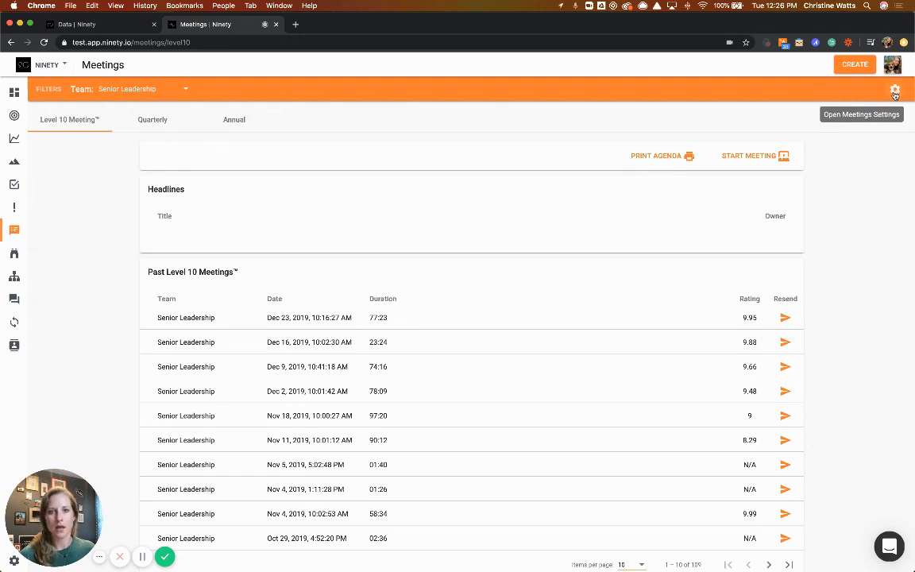
Switch the Segue section off in the Level 10 meeting settings
{"action": "left_click", "coordinate": [895, 89]}
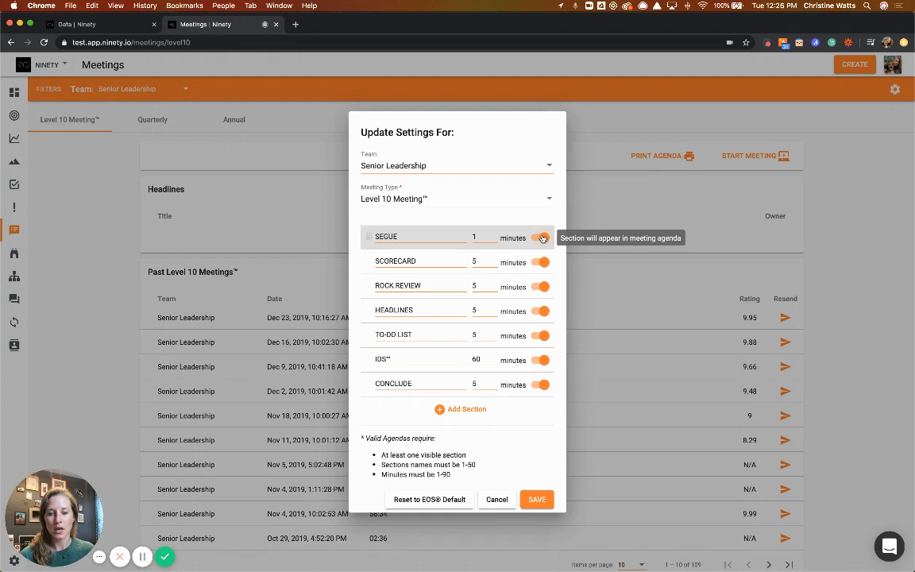
{"action": "left_click", "coordinate": [541, 238]}
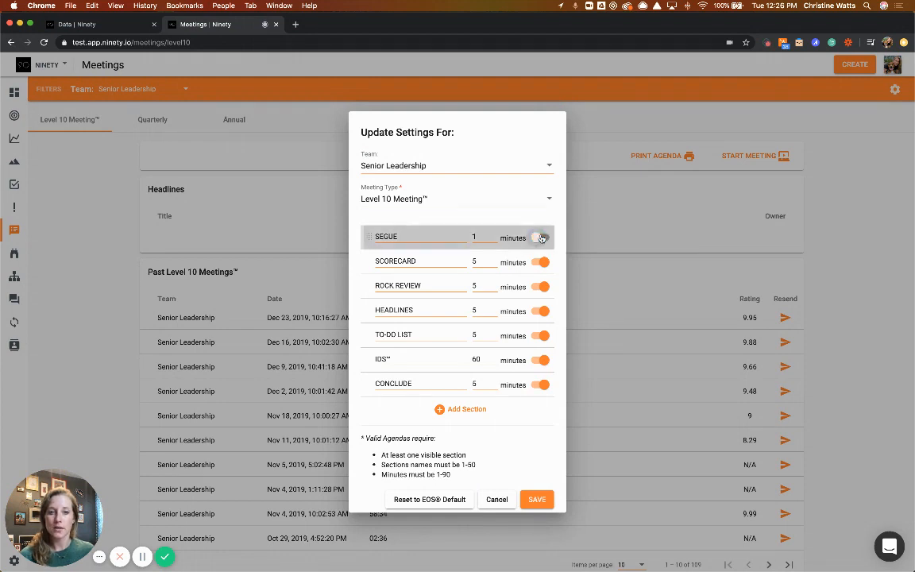
{"action": "mouse_move", "coordinate": [541, 237]}
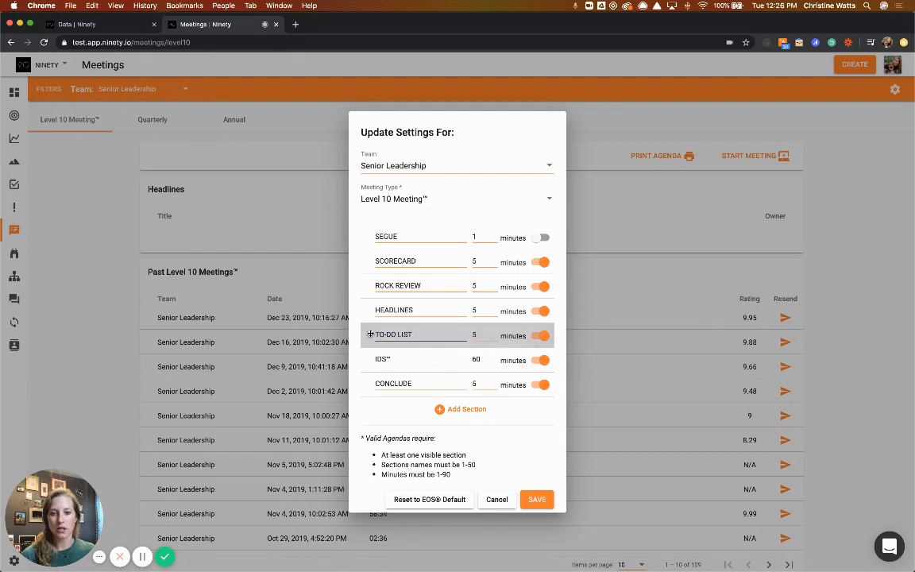
{"action": "mouse_move", "coordinate": [540, 334]}
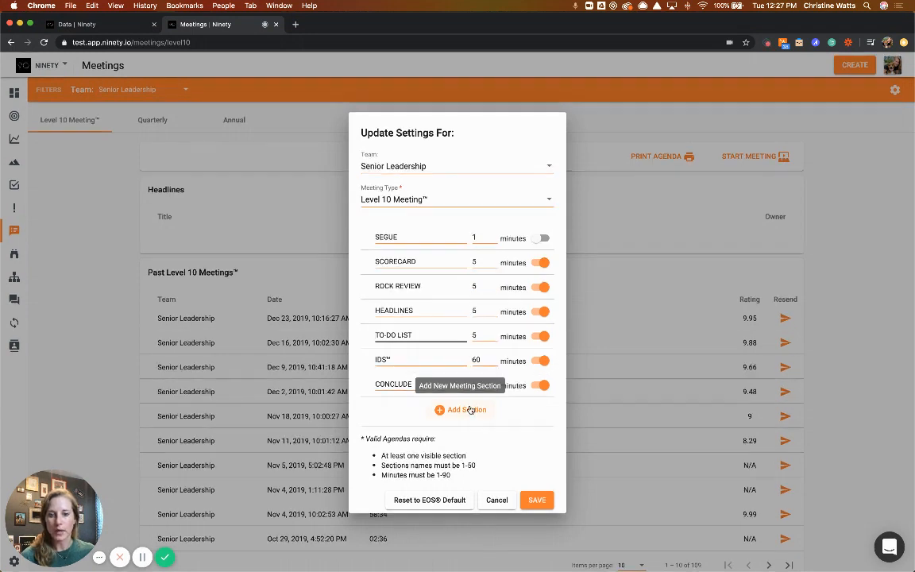
Add a new 5-minute agenda section named 'title' below Conclude
{"action": "left_click", "coordinate": [467, 409]}
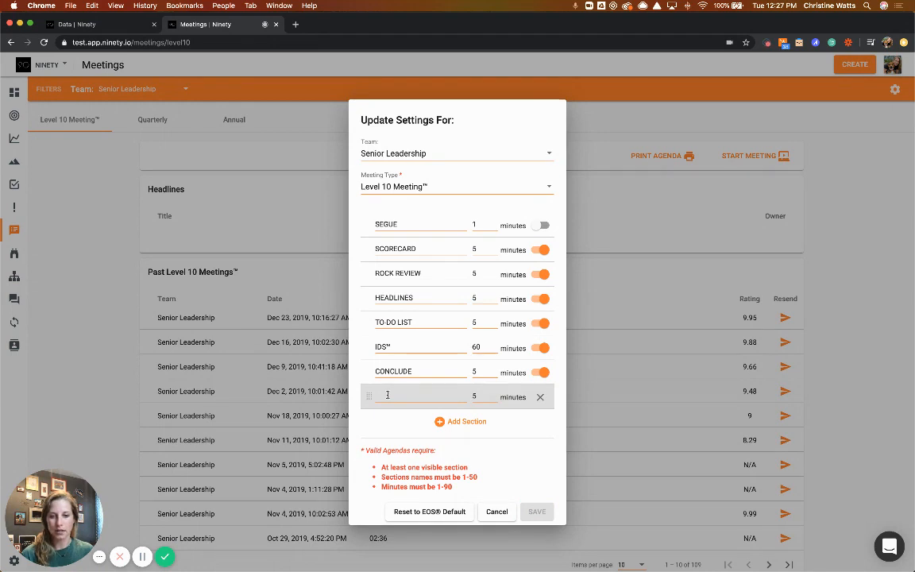
{"action": "type", "text": "title"}
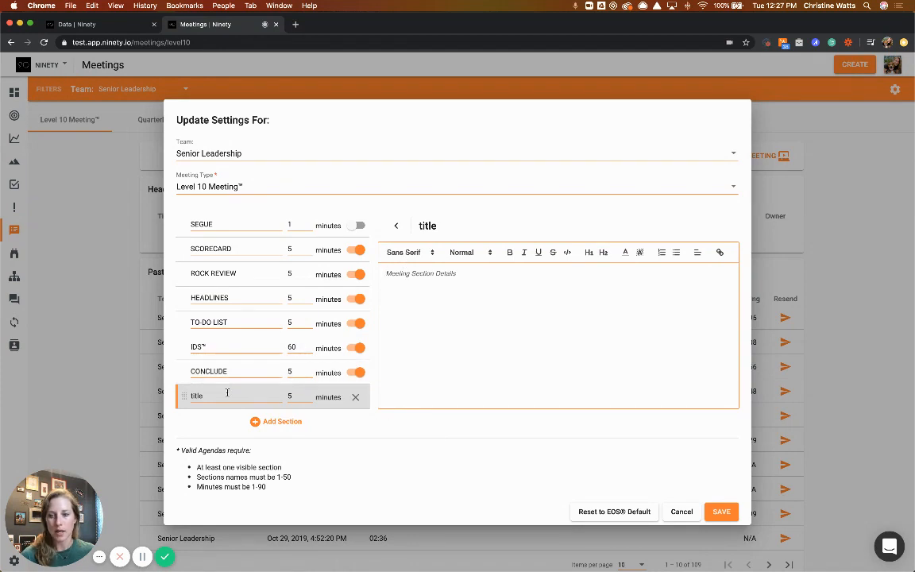
Rename the section 'new leads' and make 'salesforce' in its details a link
{"action": "type", "text": "new lead"}
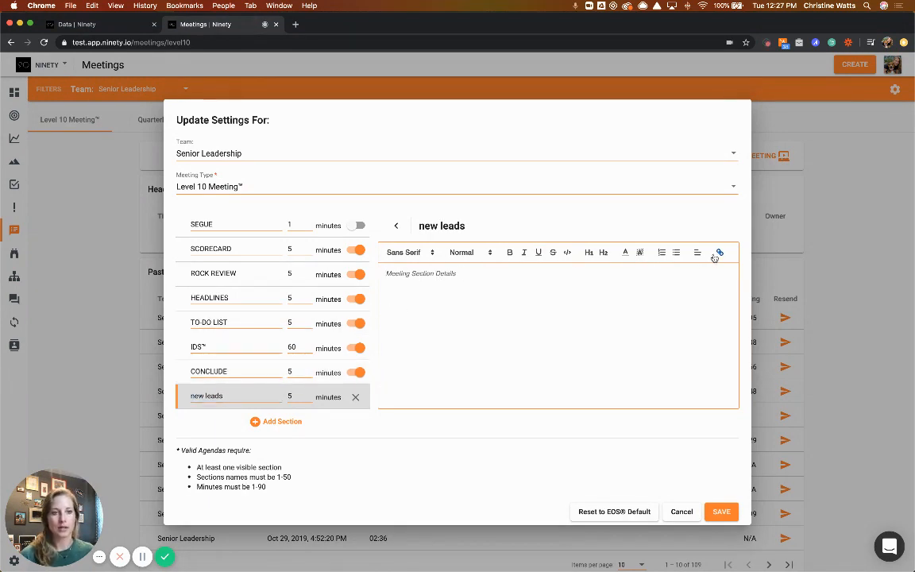
{"action": "type", "text": "salesforce"}
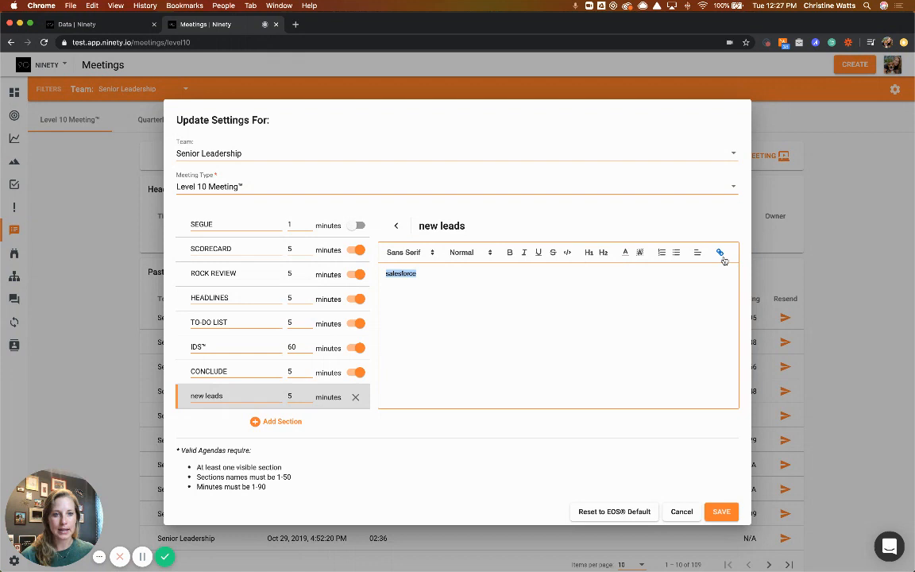
{"action": "left_click", "coordinate": [720, 252]}
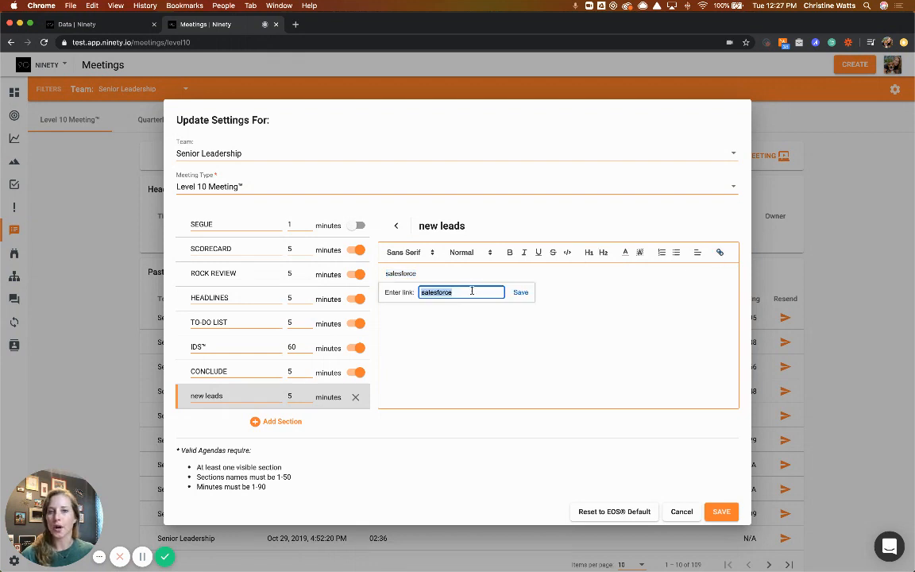
{"action": "type", "text": "googl"}
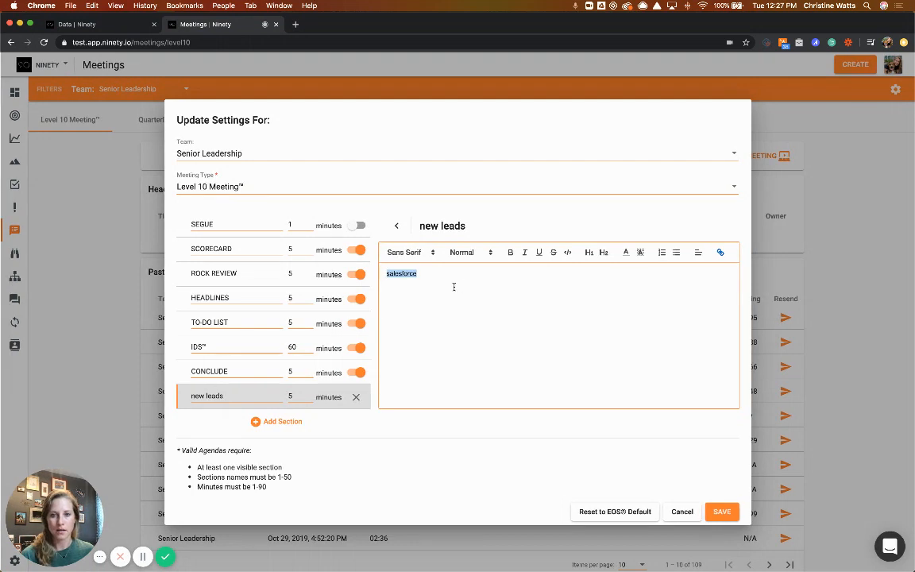
{"action": "left_click", "coordinate": [401, 273]}
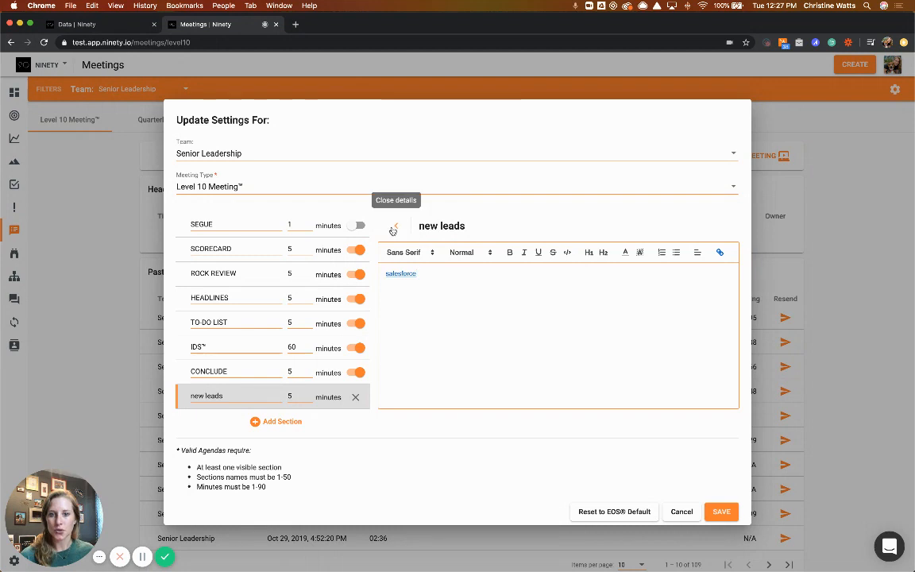
Close the new leads section details and show the meeting-type choices
{"action": "left_click", "coordinate": [396, 200]}
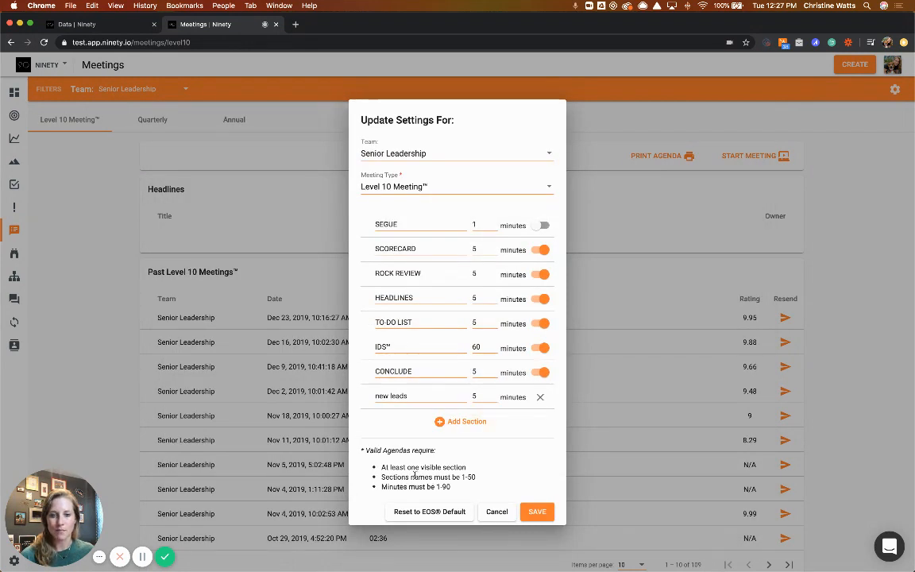
{"action": "mouse_move", "coordinate": [453, 490]}
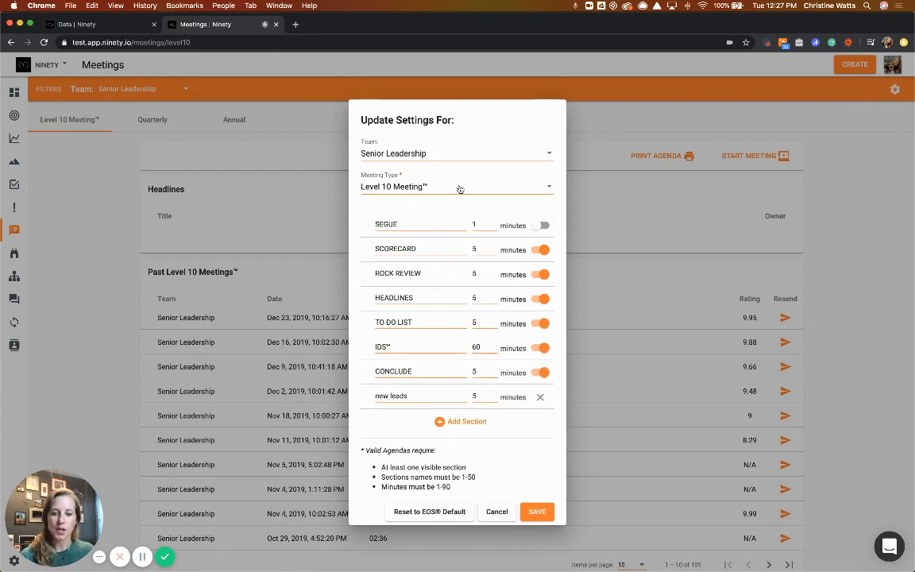
{"action": "left_click", "coordinate": [457, 186]}
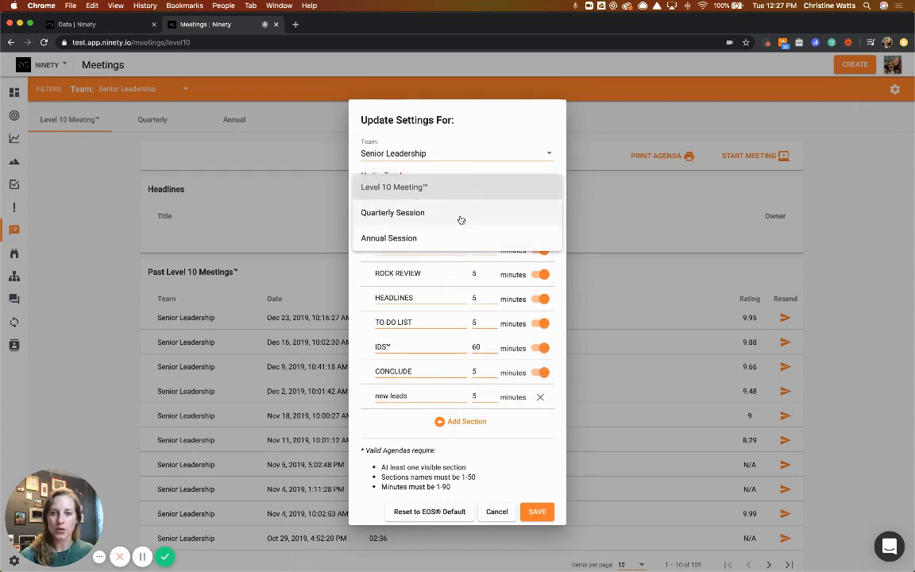
Choose the meeting type and switch Scorecard, Rock Review and Headlines off
{"action": "left_click", "coordinate": [394, 187]}
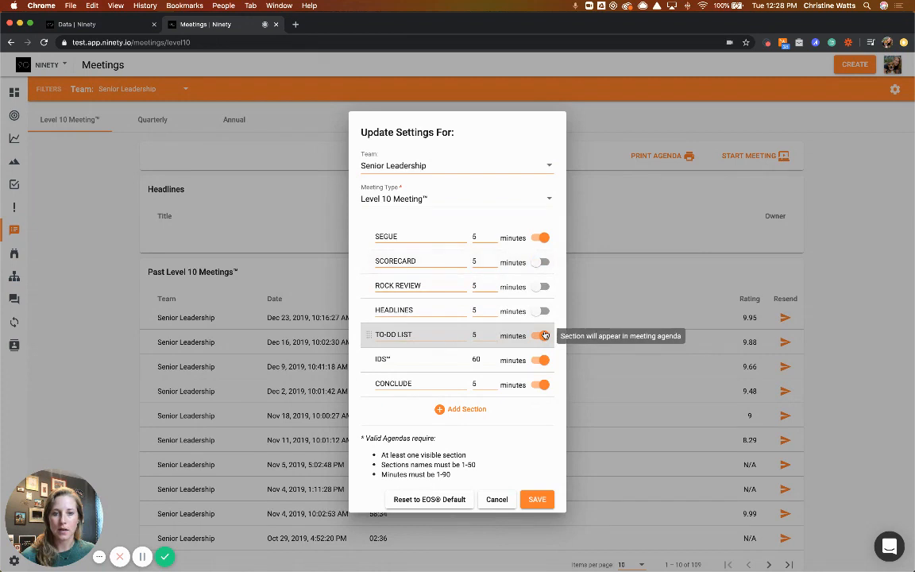
{"action": "left_click", "coordinate": [542, 335]}
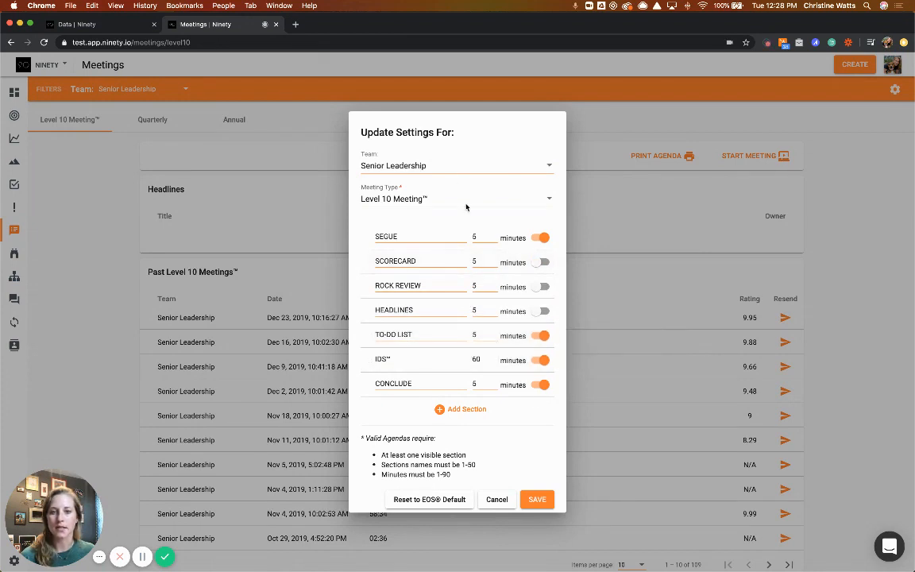